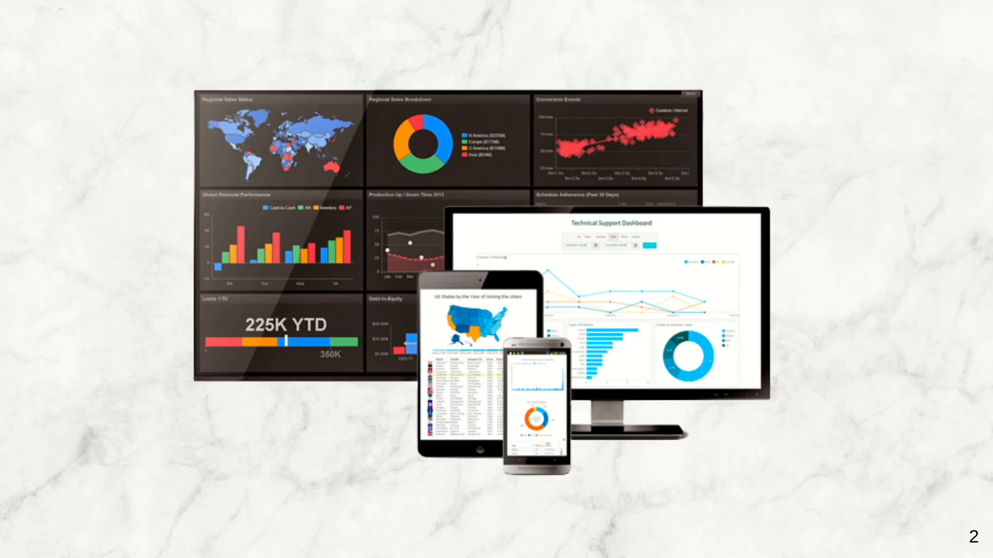
key("Right")
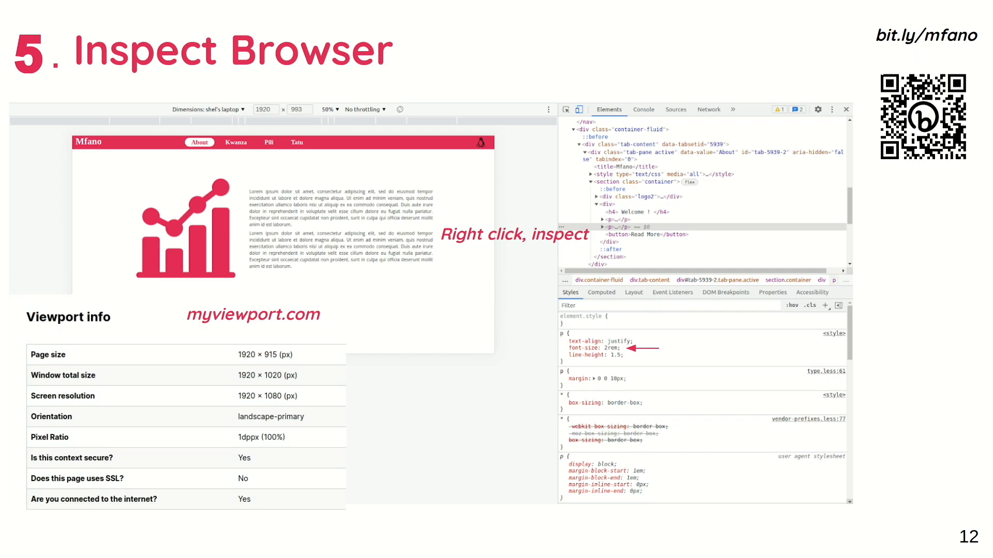
left_click(243, 109)
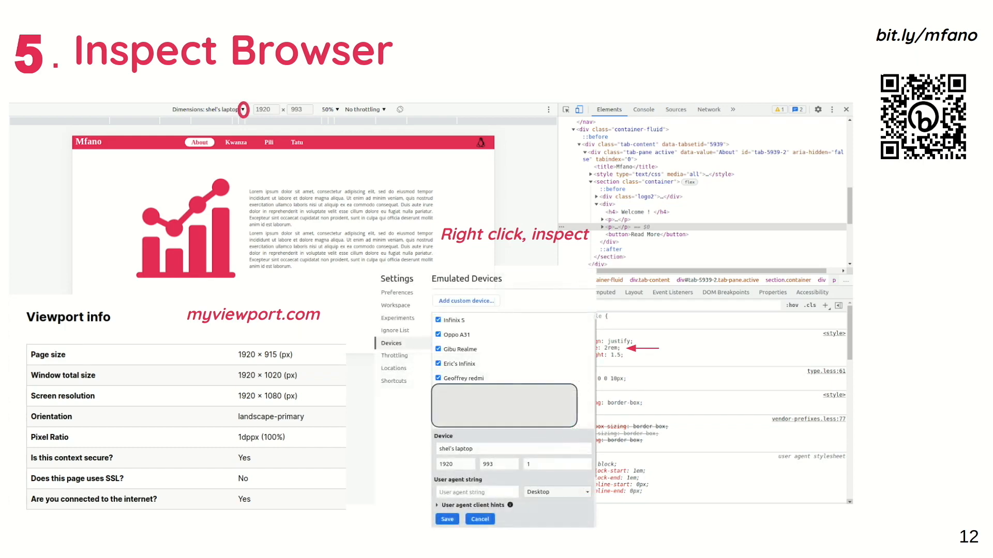